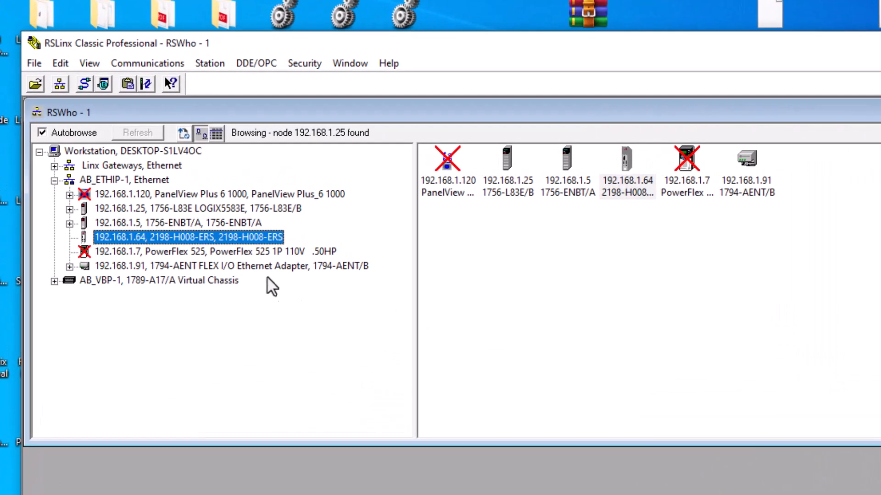
# Step: Select the Kinetix drive at 192.168.1.64 on the AB_ETHIP-1 Ethernet network
pyautogui.click(124, 180)
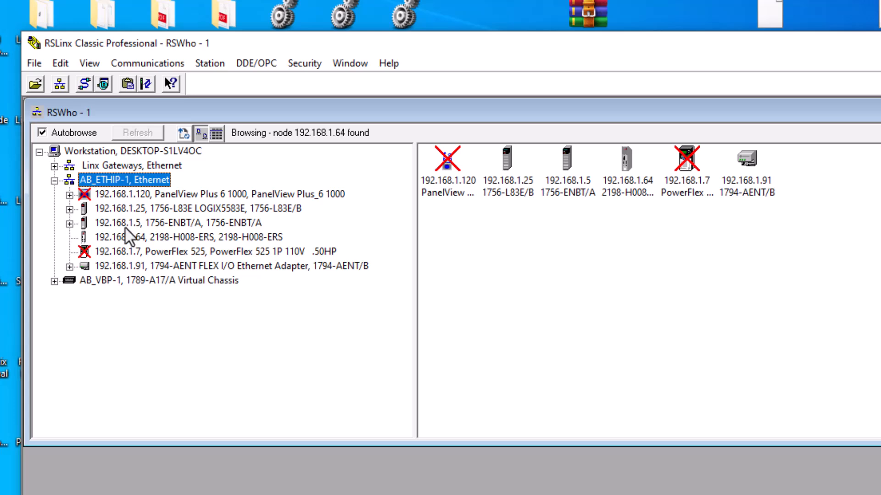
pyautogui.click(188, 237)
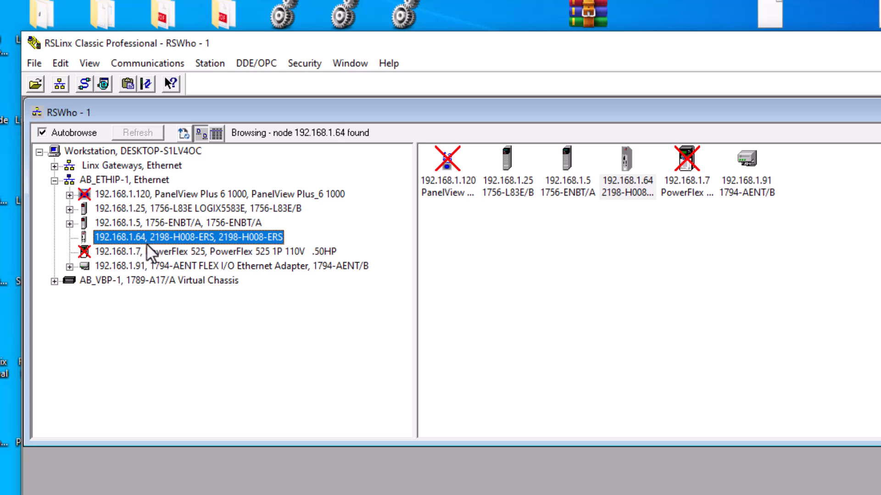
pyautogui.moveTo(159, 250)
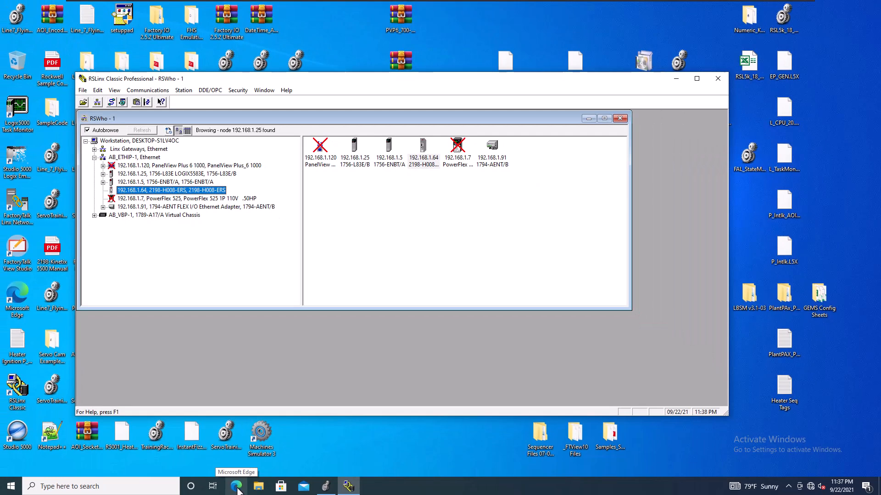
# Step: Browse to the drive's built-in web page at 192.168.1.64 in a new Edge window
pyautogui.click(236, 487)
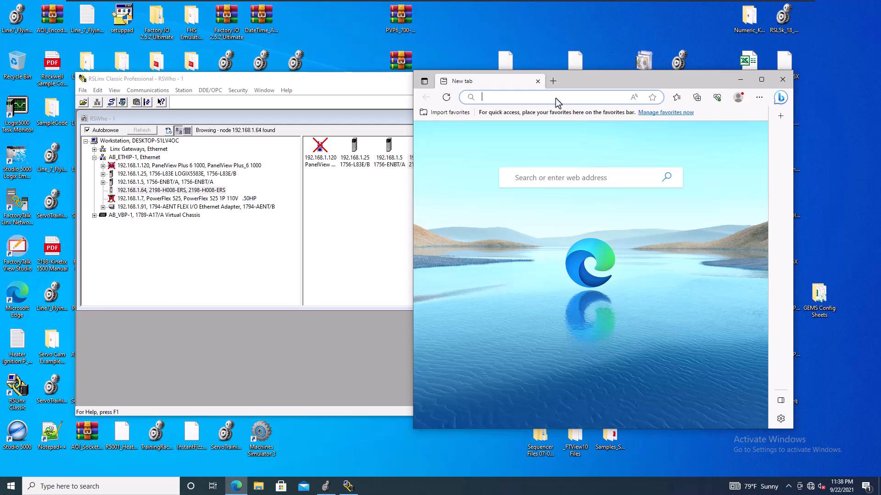
pyautogui.write('192.168.1.64')
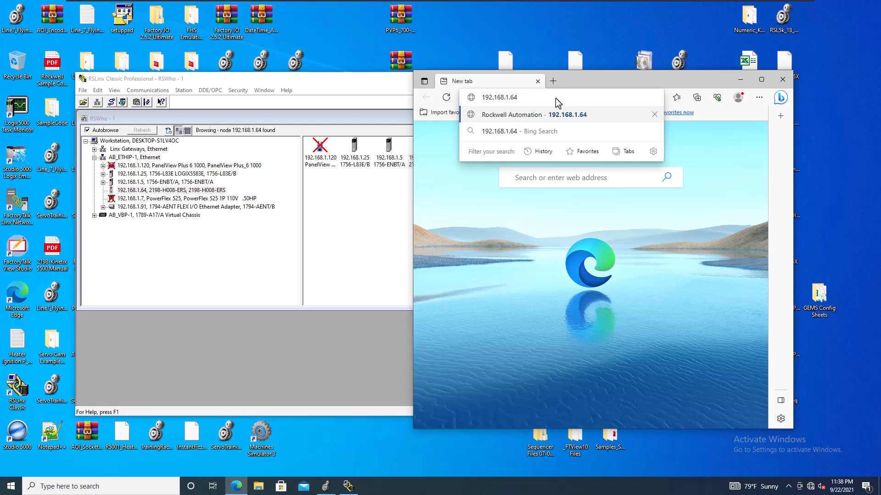
pyautogui.click(511, 115)
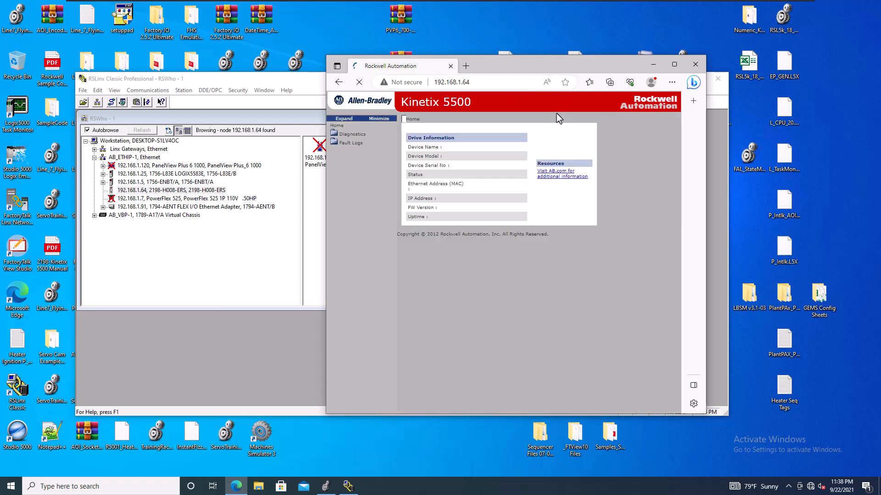
pyautogui.click(674, 65)
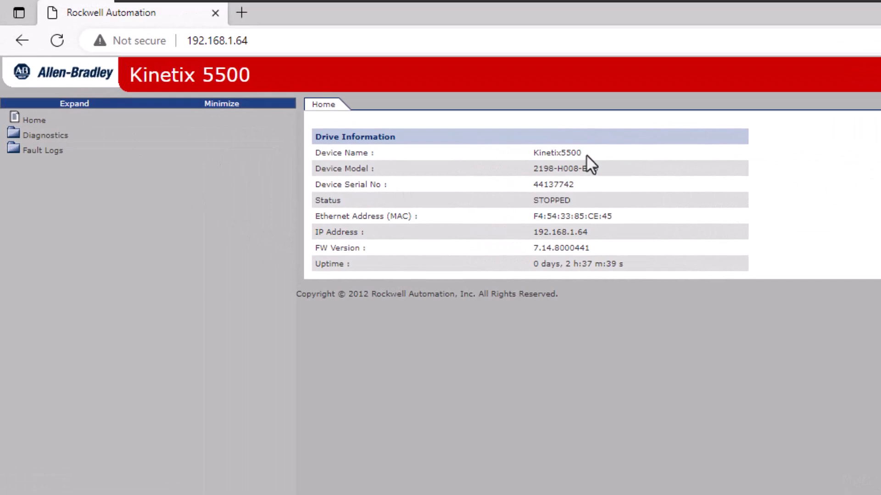
pyautogui.doubleClick(557, 152)
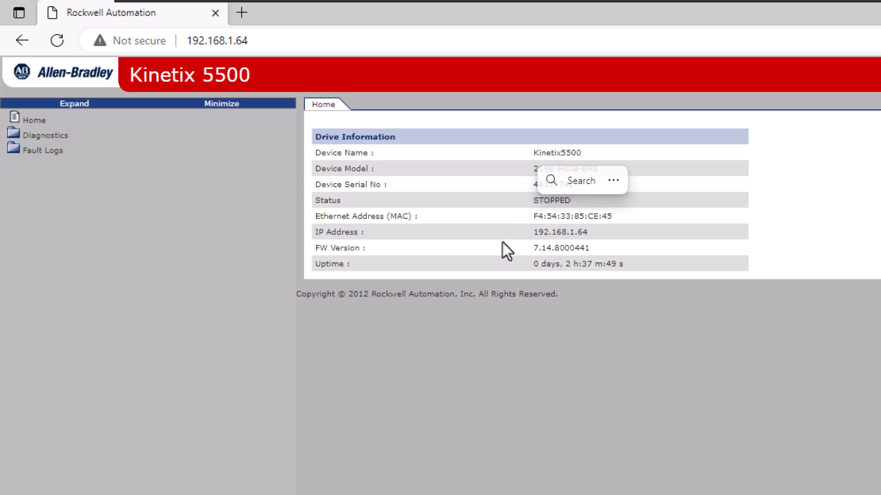
pyautogui.doubleClick(567, 216)
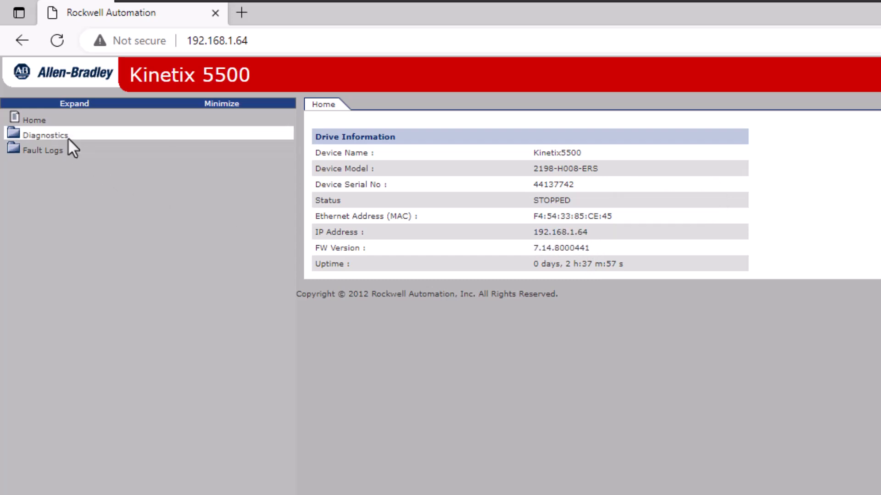
# Step: Review the drive's general diagnostics and motor information pages under Diagnostics
pyautogui.click(44, 135)
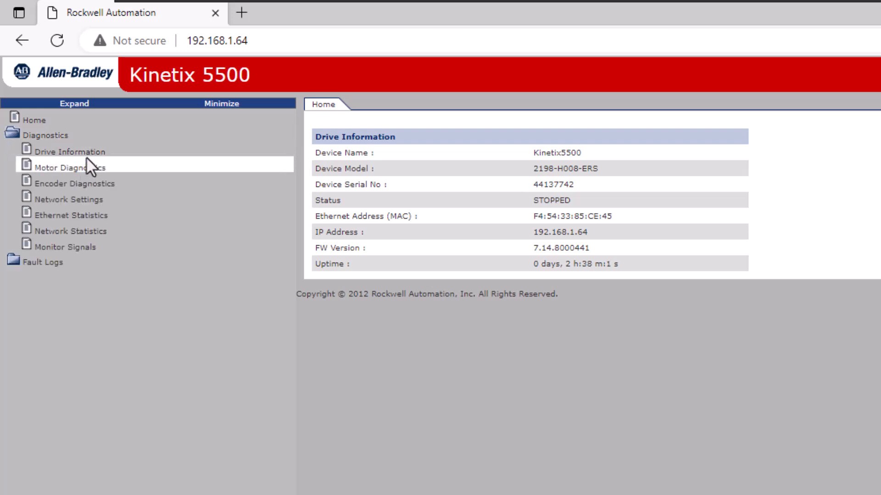
pyautogui.click(71, 152)
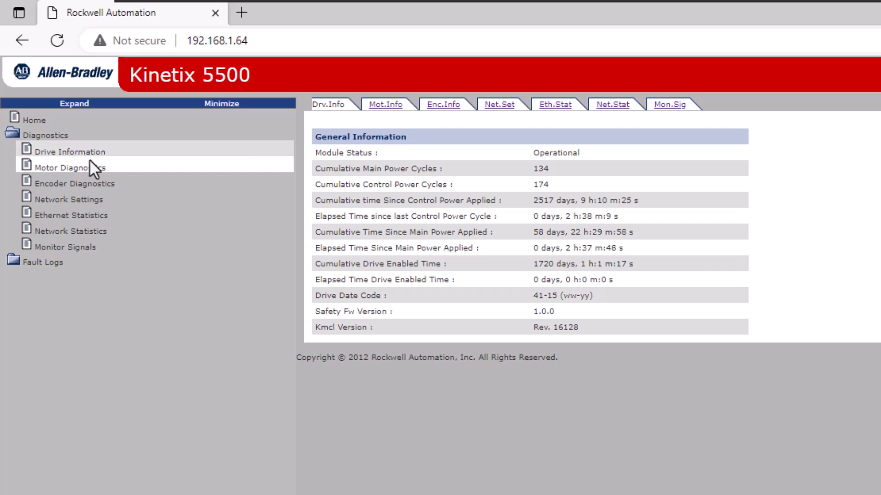
pyautogui.click(70, 167)
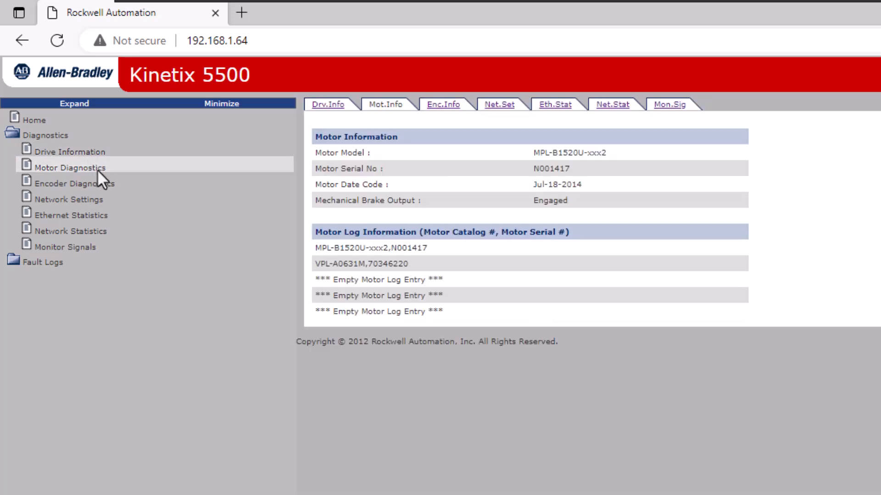
pyautogui.moveTo(160, 179)
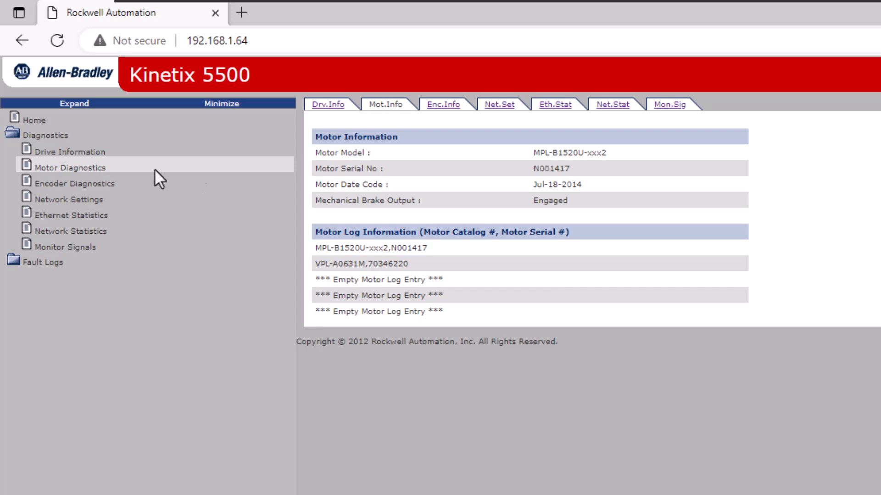
pyautogui.moveTo(386, 177)
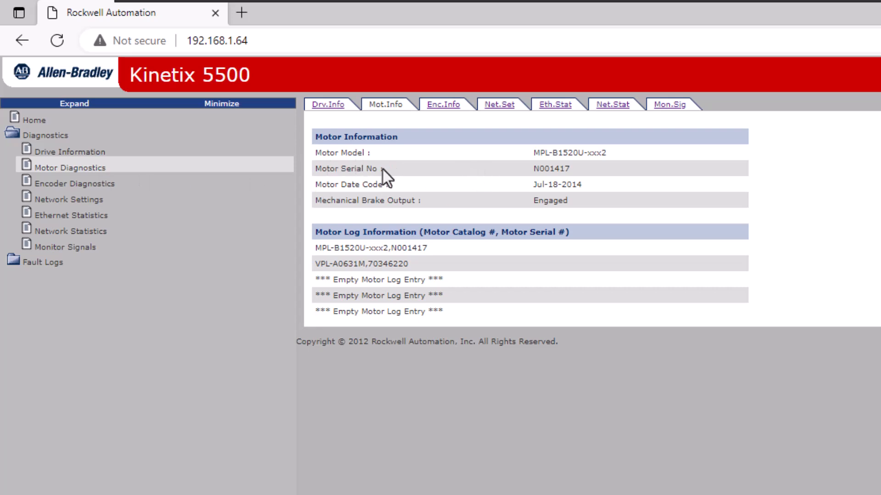
pyautogui.moveTo(531, 215)
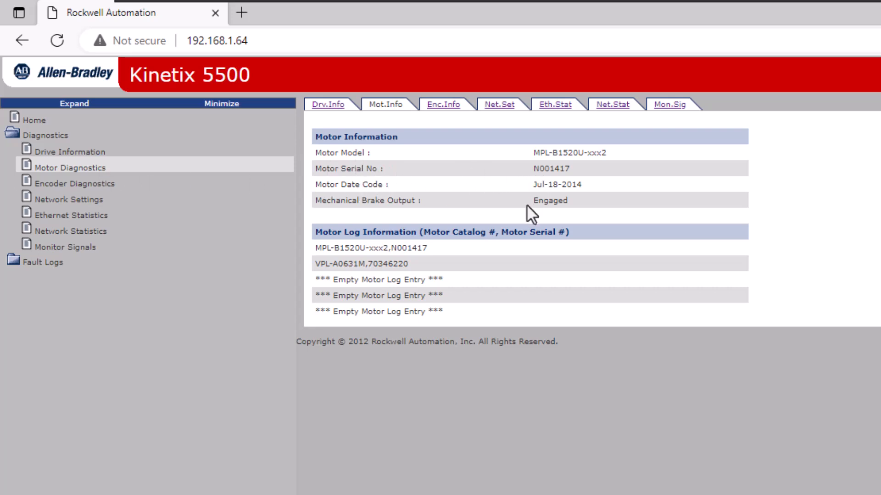
pyautogui.moveTo(571, 215)
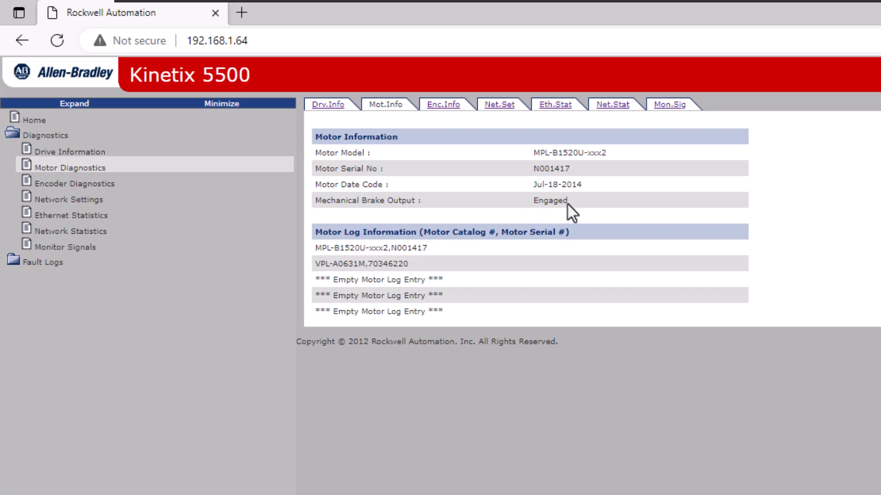
pyautogui.doubleClick(568, 153)
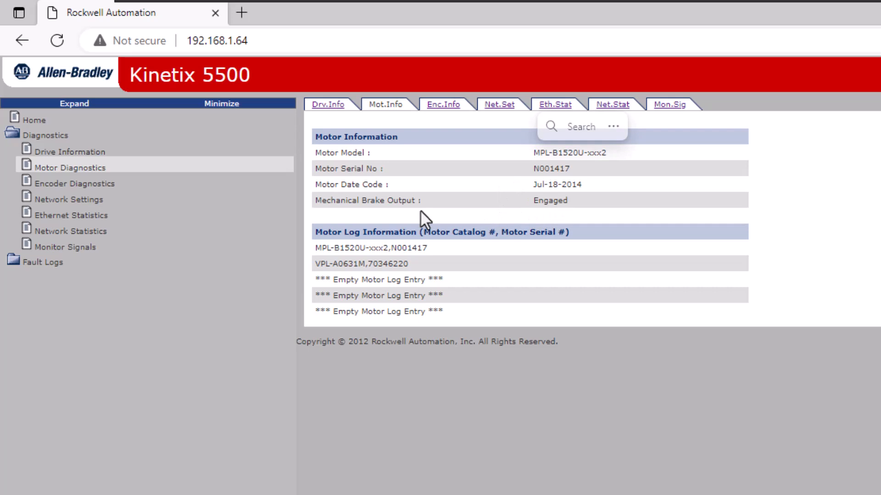
pyautogui.moveTo(602, 218)
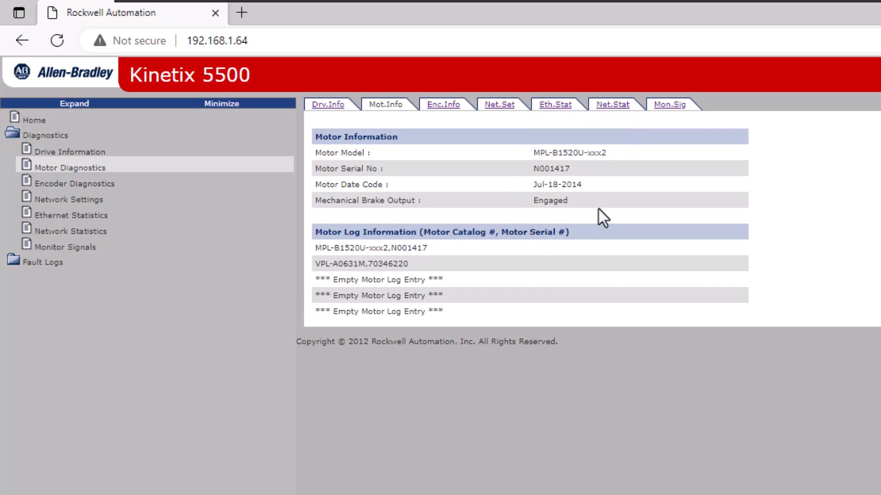
pyautogui.moveTo(444, 256)
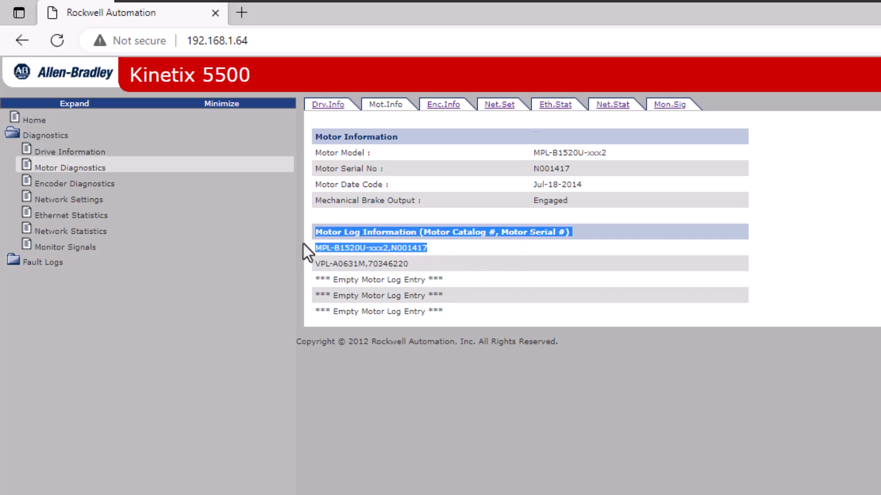
# Step: Switch to the live Monitor Signals page with bus voltage, position, velocity and current
pyautogui.click(669, 104)
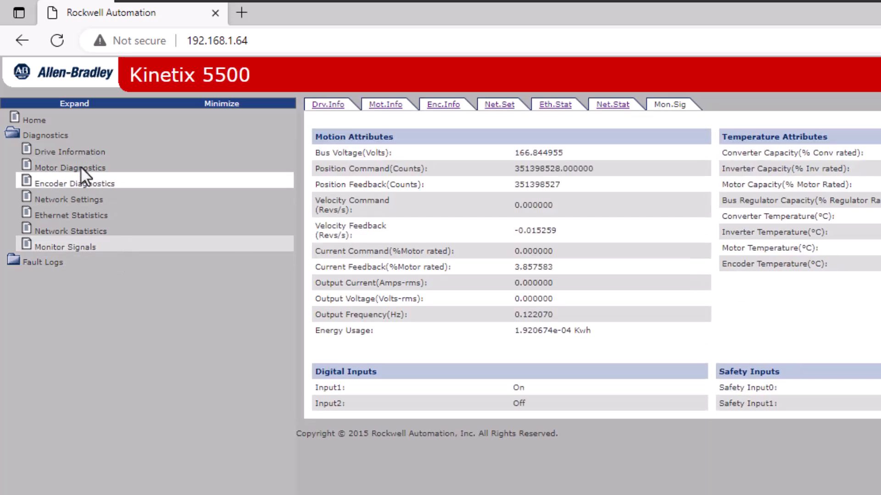
# Step: View encoder diagnostics, then the Network Settings page with IP 192.168.1.64 and port link status
pyautogui.click(74, 184)
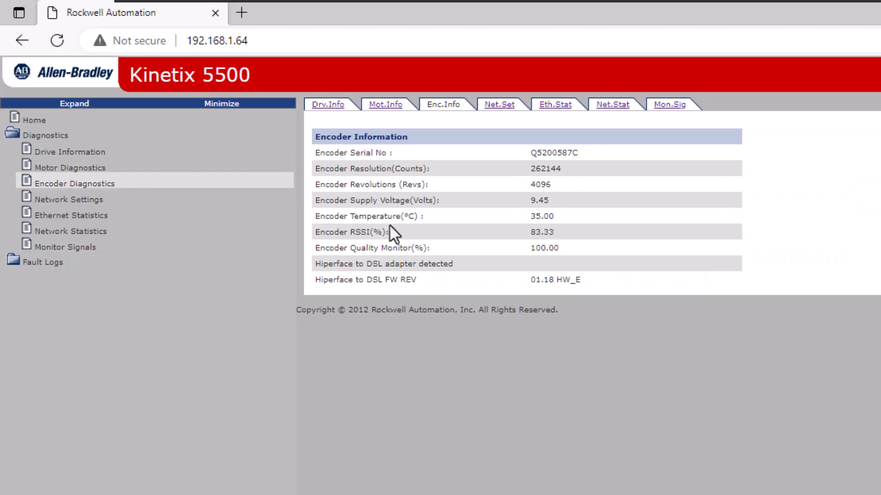
pyautogui.moveTo(550, 179)
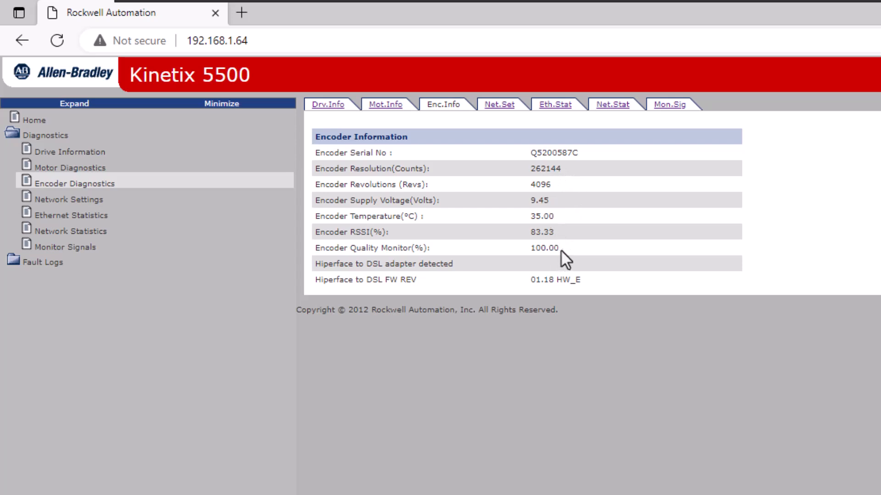
pyautogui.moveTo(349, 218)
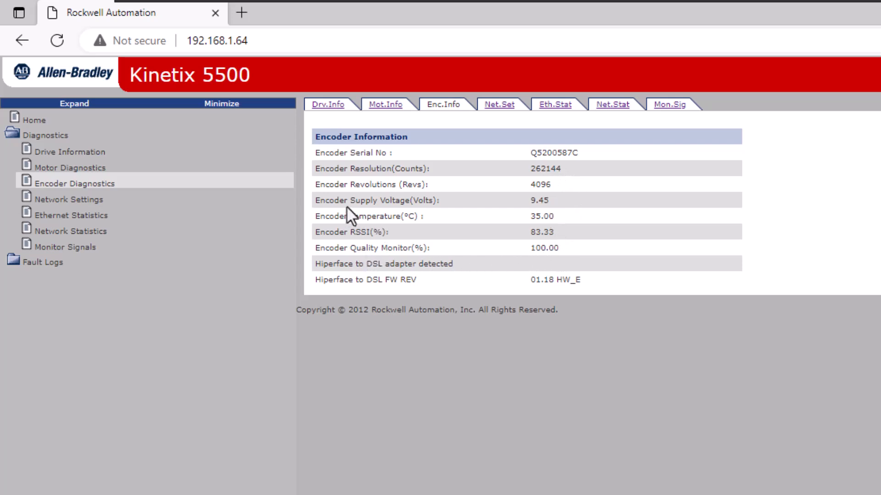
pyautogui.doubleClick(544, 216)
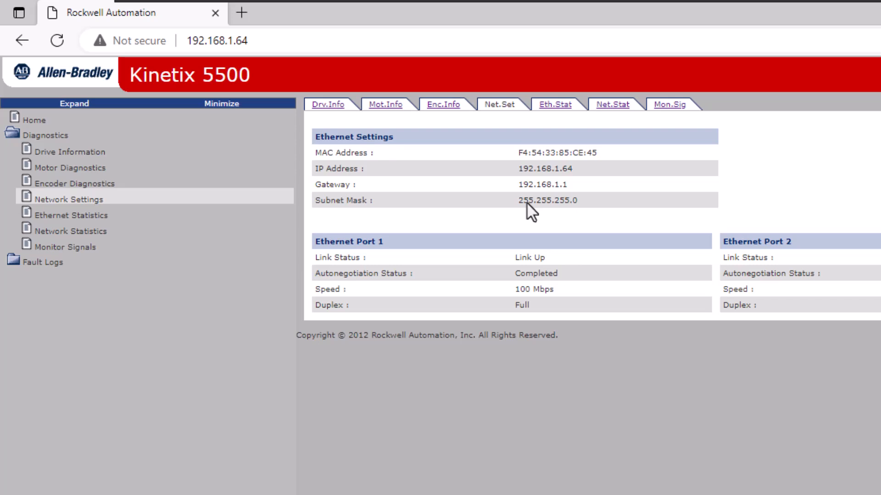
pyautogui.moveTo(619, 166)
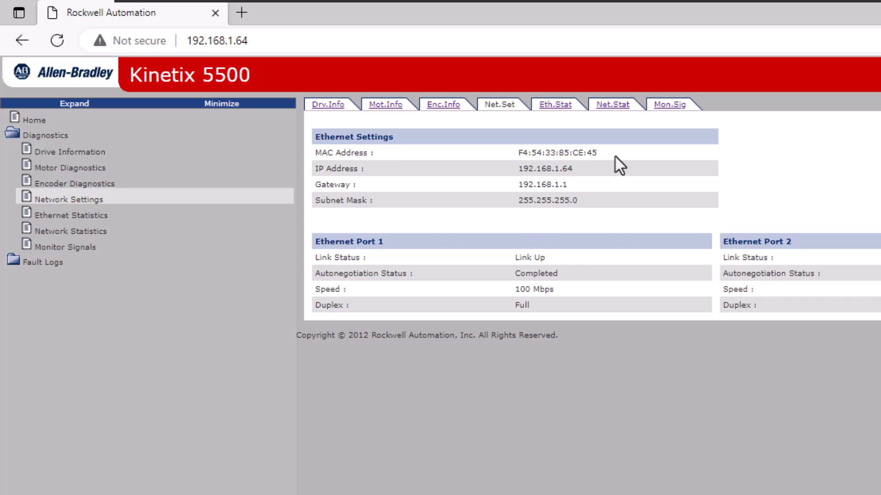
pyautogui.moveTo(510, 166)
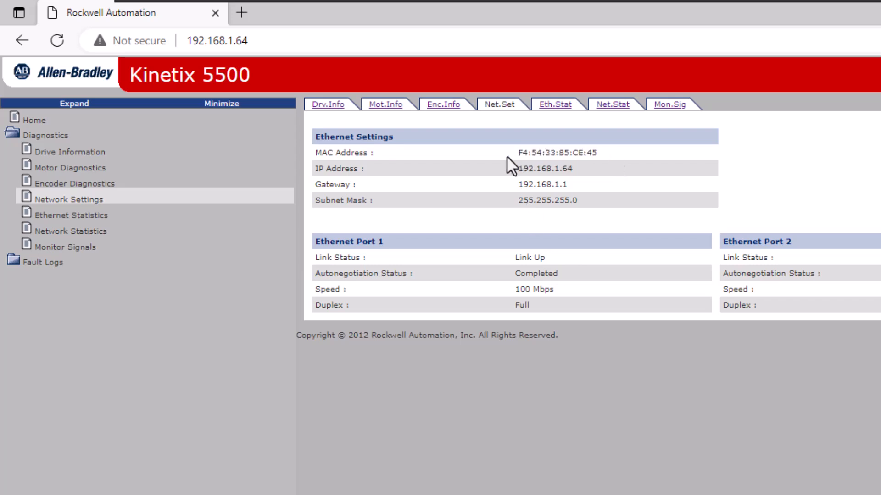
pyautogui.moveTo(521, 179)
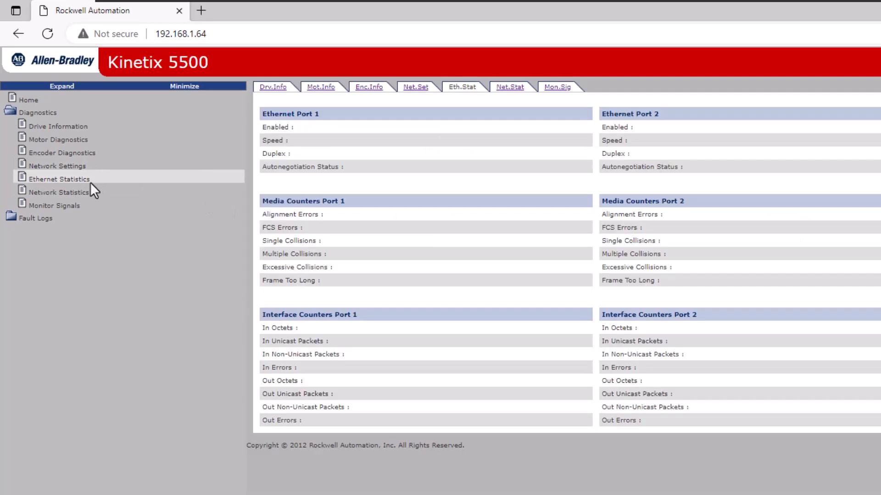
# Step: Refresh the Ethernet port counters and show the Network Statistics table of TCP connections
pyautogui.click(59, 179)
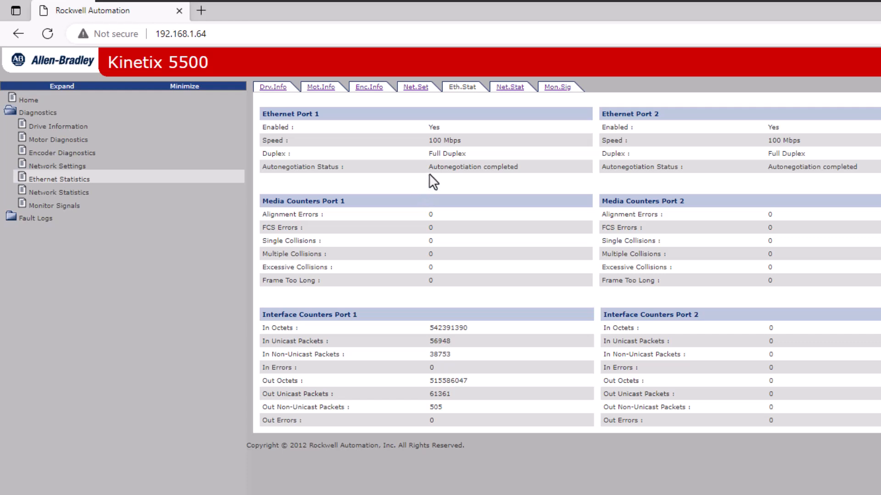
pyautogui.moveTo(452, 171)
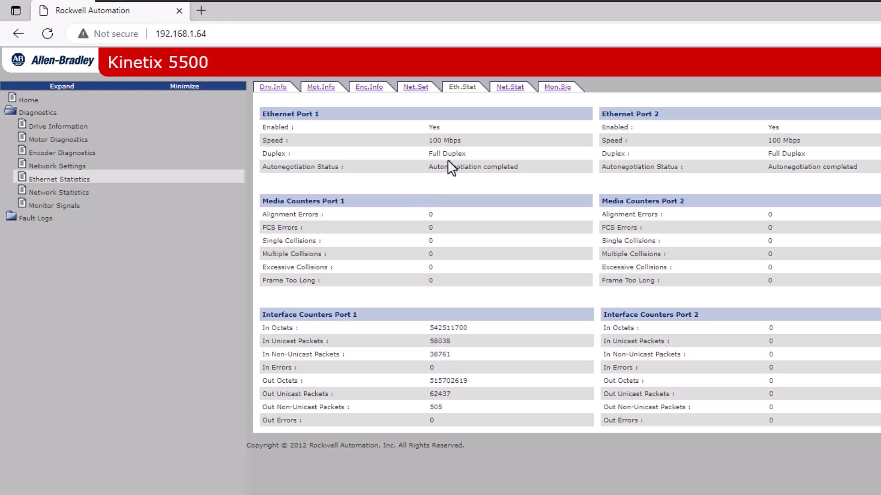
pyautogui.moveTo(389, 194)
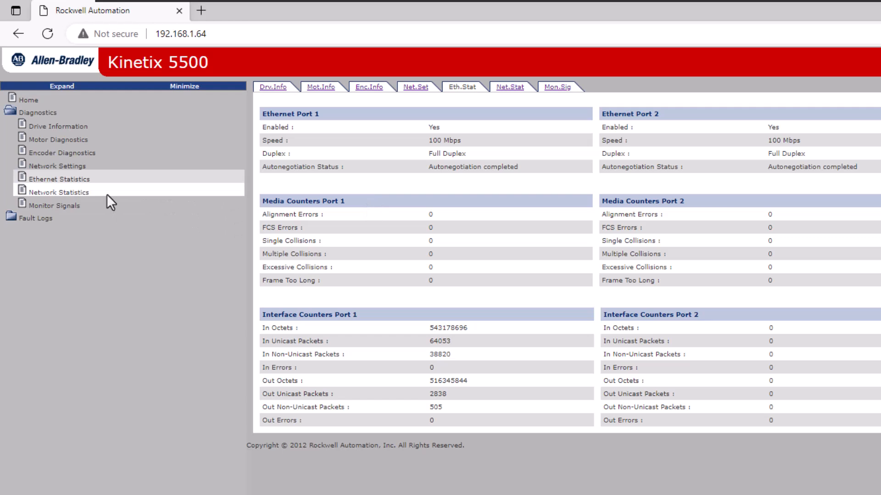
pyautogui.click(508, 87)
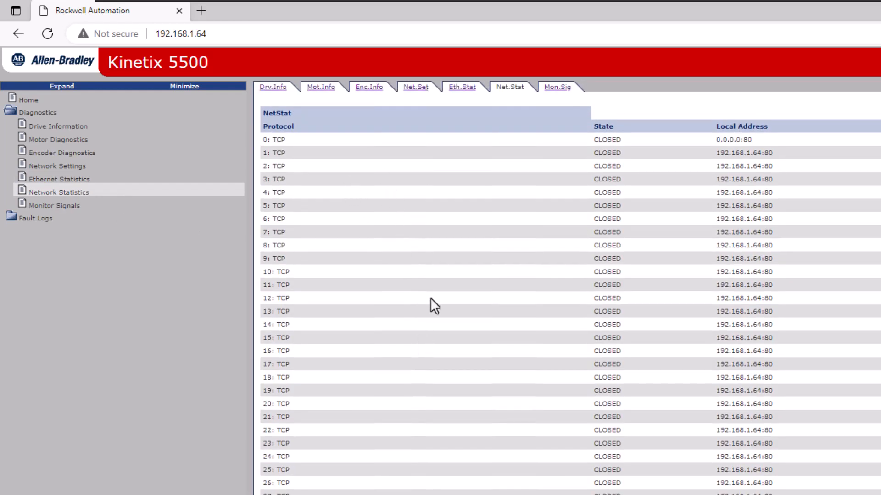
pyautogui.moveTo(82, 217)
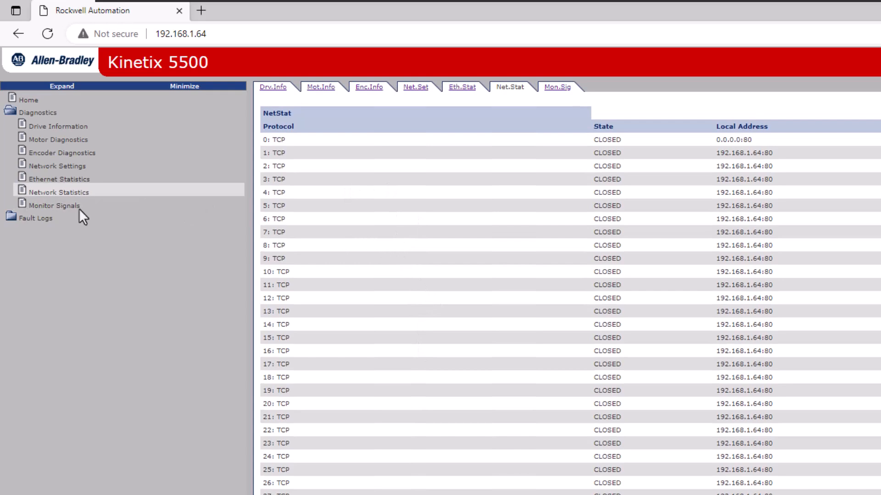
# Step: Return to Monitor Signals and highlight the bus voltage reading of about 166 V
pyautogui.click(556, 86)
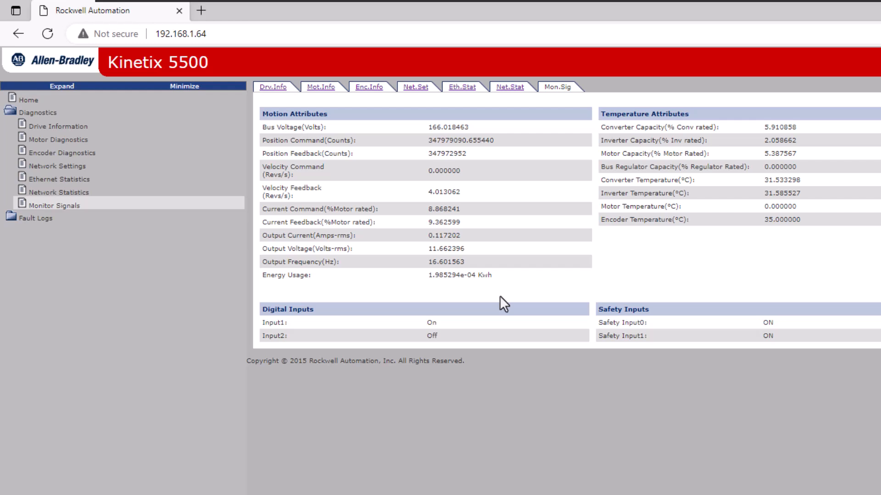
pyautogui.moveTo(476, 129)
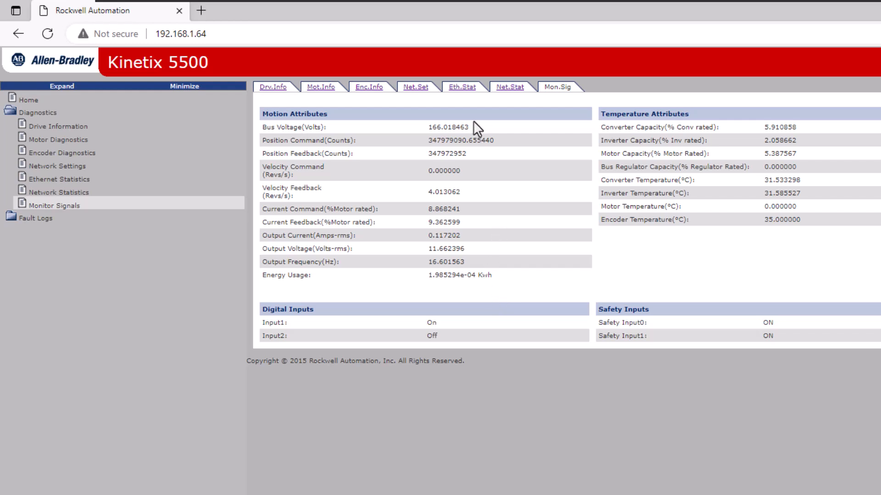
pyautogui.doubleClick(447, 126)
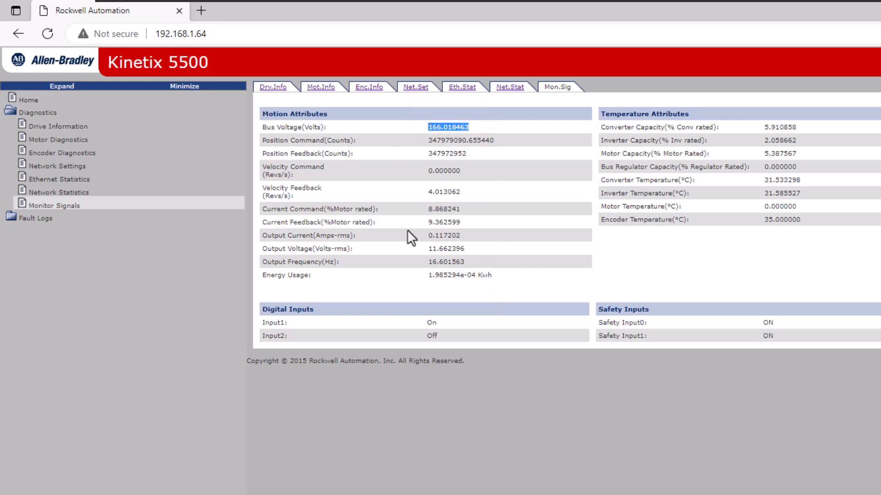
pyautogui.moveTo(375, 304)
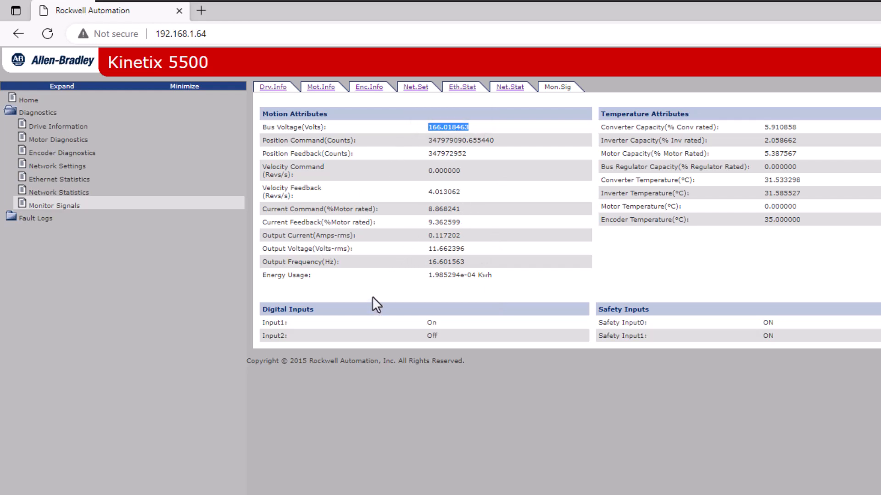
pyautogui.moveTo(334, 304)
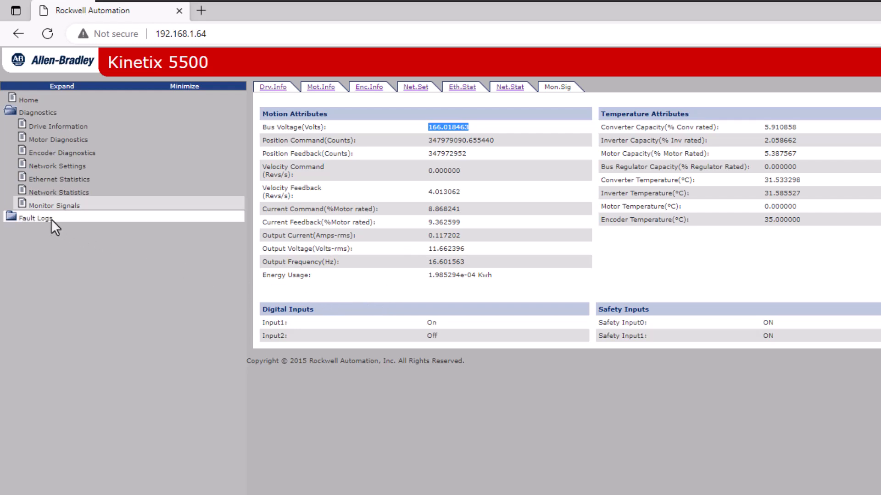
# Step: Show the drive's Fault Log with the most recent faults listed first
pyautogui.click(35, 218)
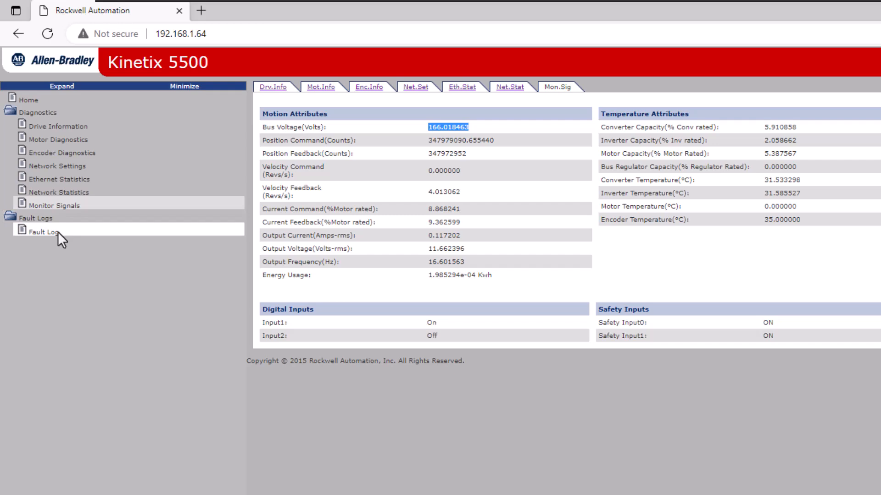
pyautogui.moveTo(84, 265)
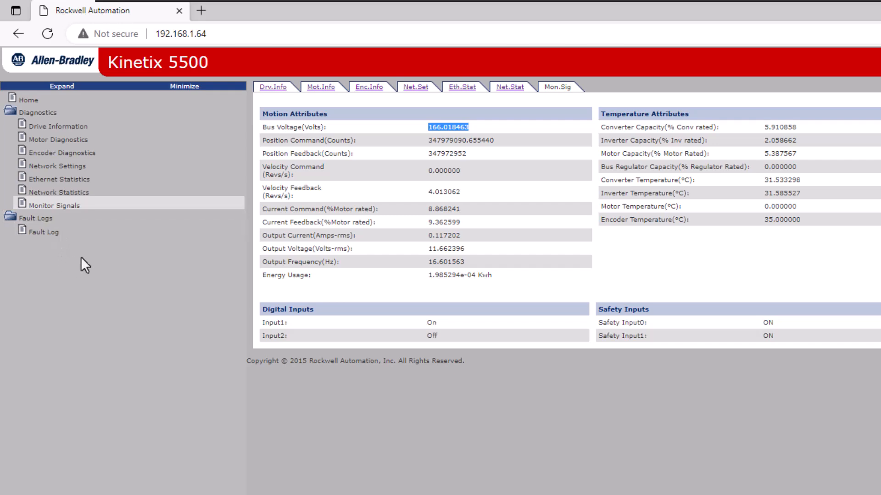
pyautogui.click(43, 231)
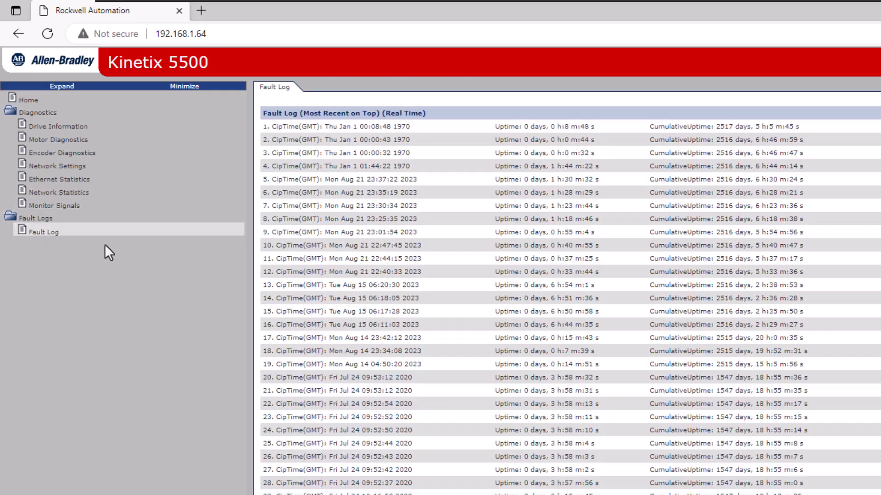
pyautogui.moveTo(420, 188)
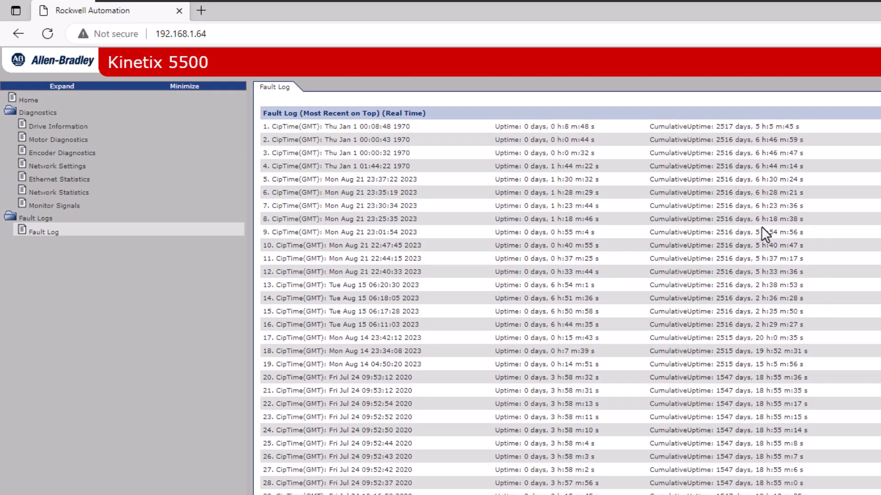
pyautogui.moveTo(632, 215)
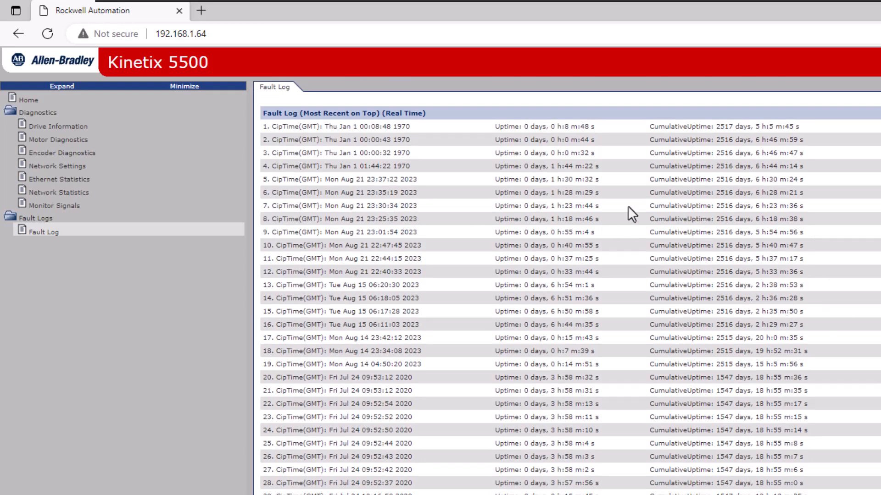
pyautogui.moveTo(612, 189)
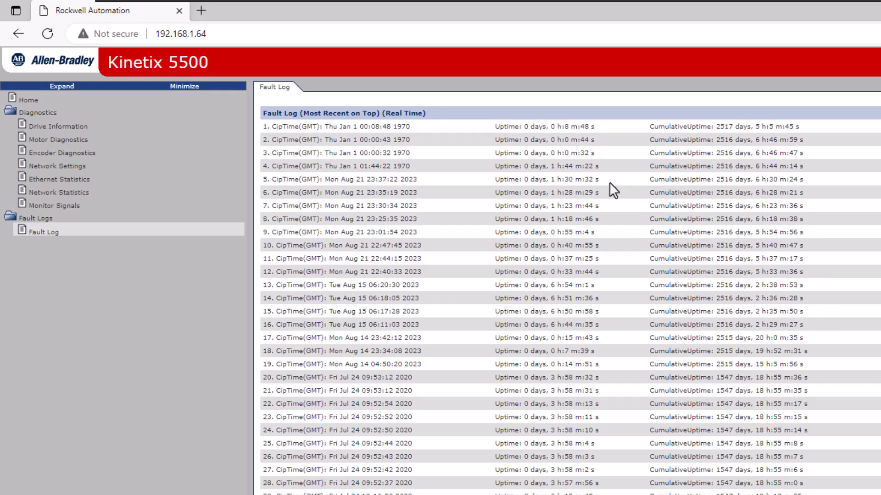
pyautogui.moveTo(59, 192)
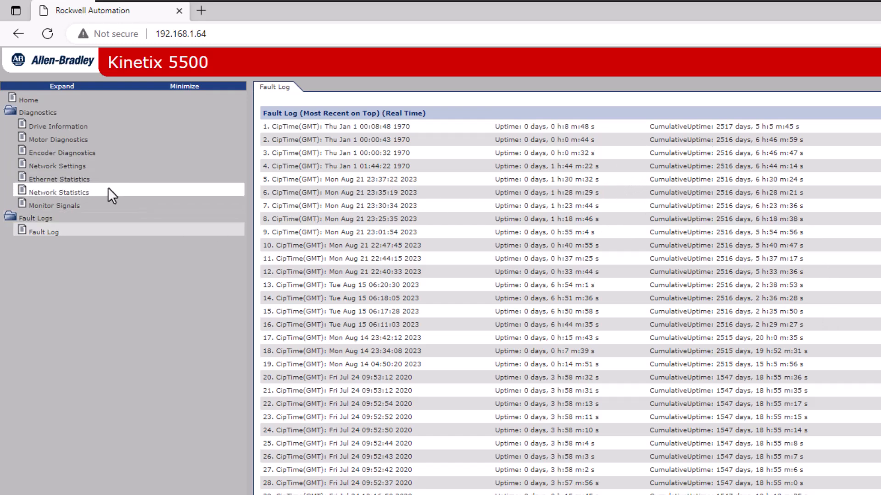
pyautogui.moveTo(162, 125)
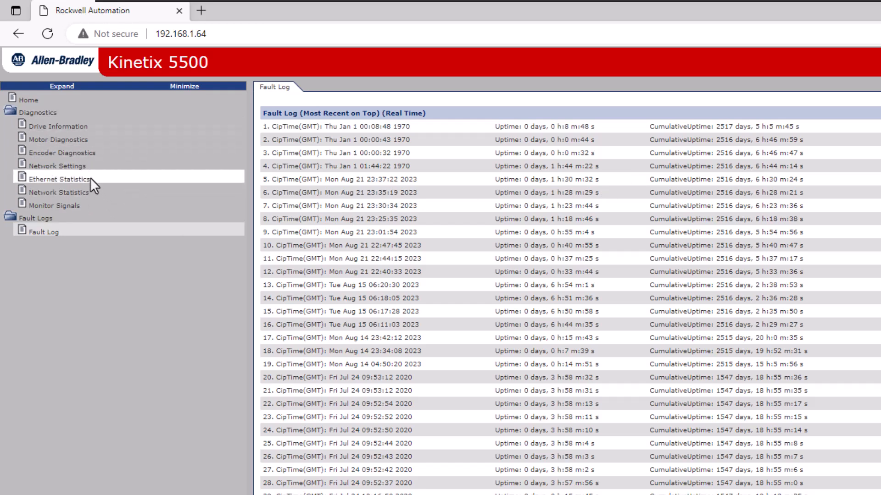
# Step: Go back to Monitor Signals showing near-zero velocity and 166.15 V bus voltage
pyautogui.click(54, 204)
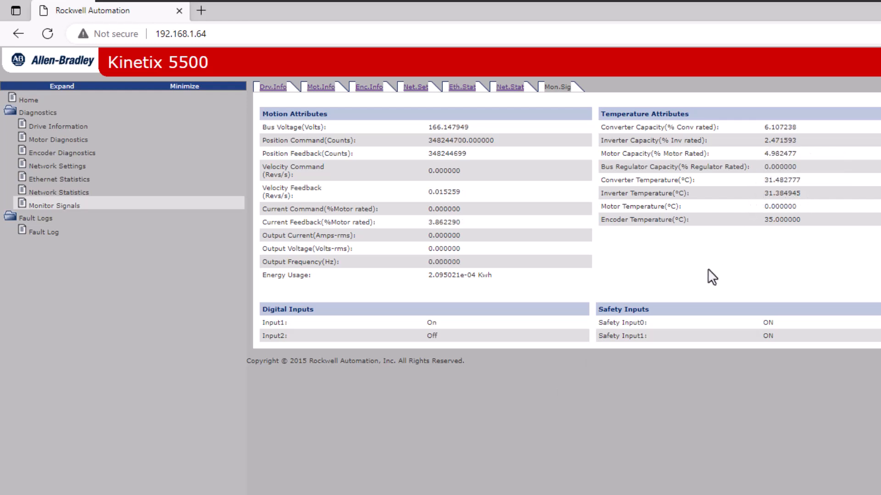
pyautogui.moveTo(688, 291)
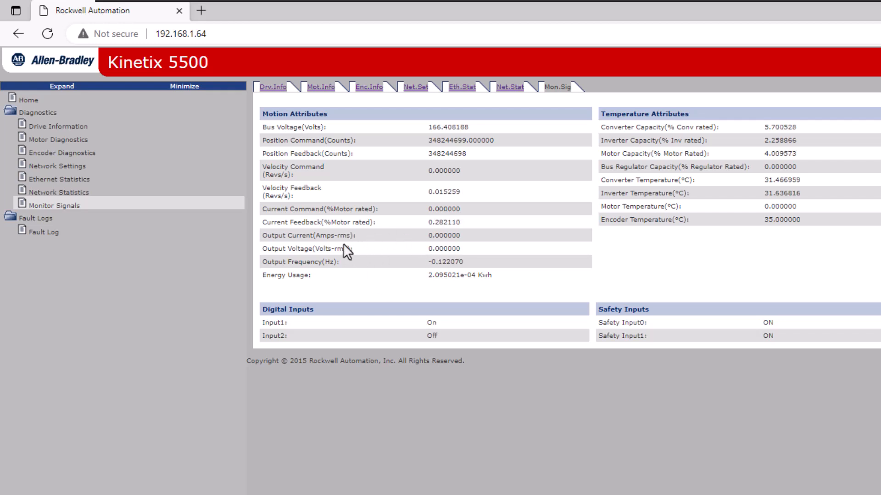
pyautogui.moveTo(420, 404)
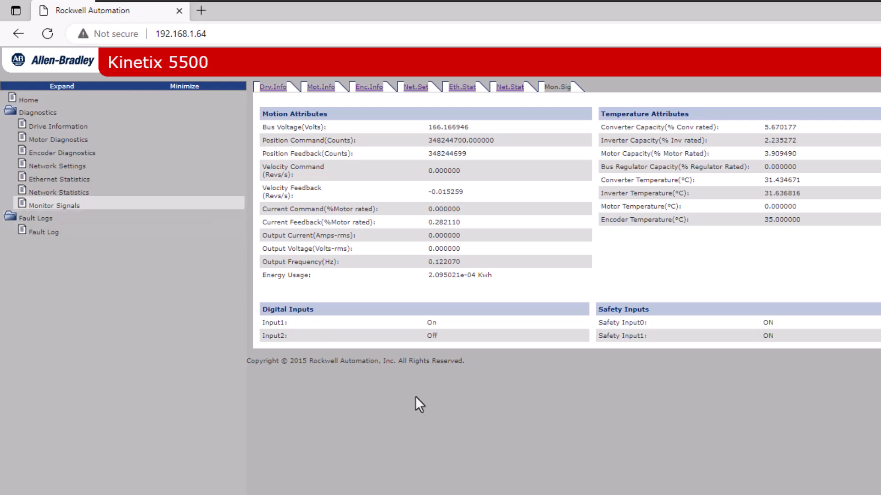